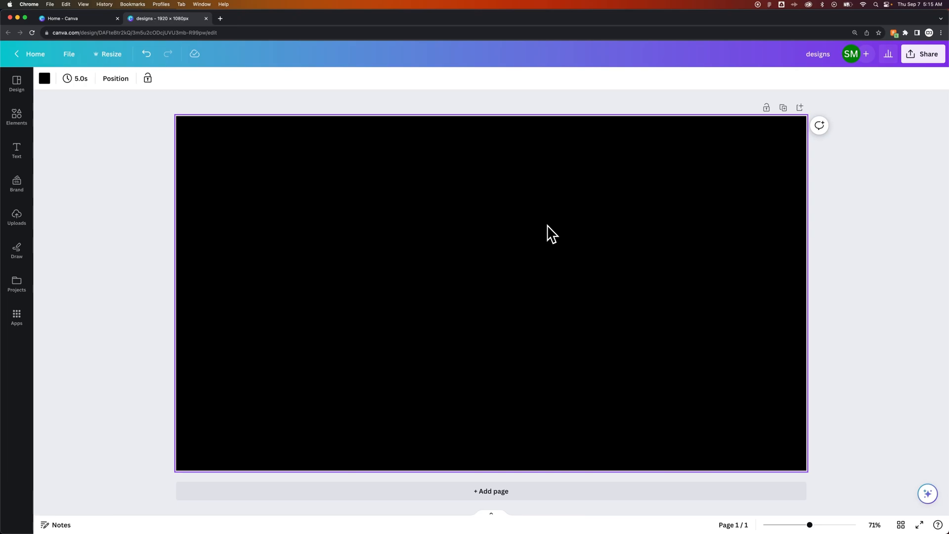
mouse_move(403, 261)
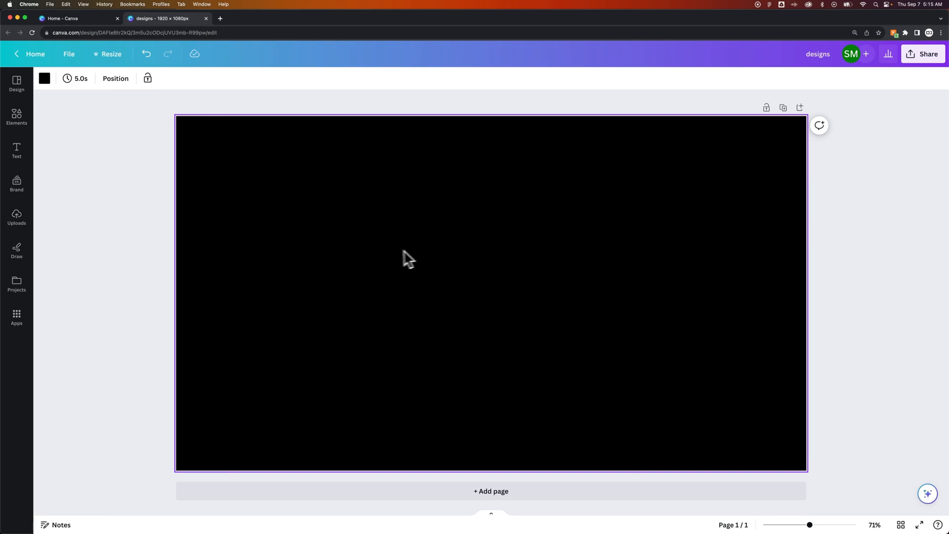
mouse_move(382, 257)
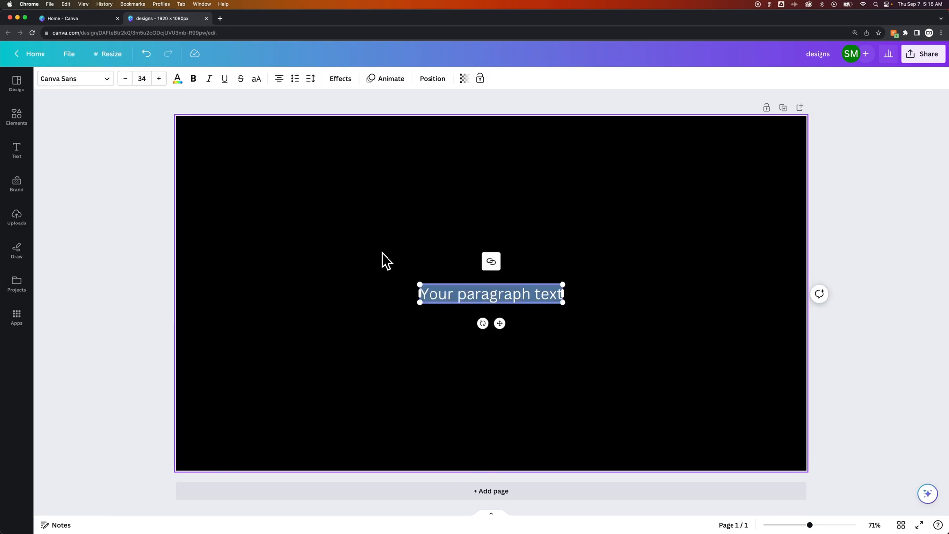
mouse_move(490, 306)
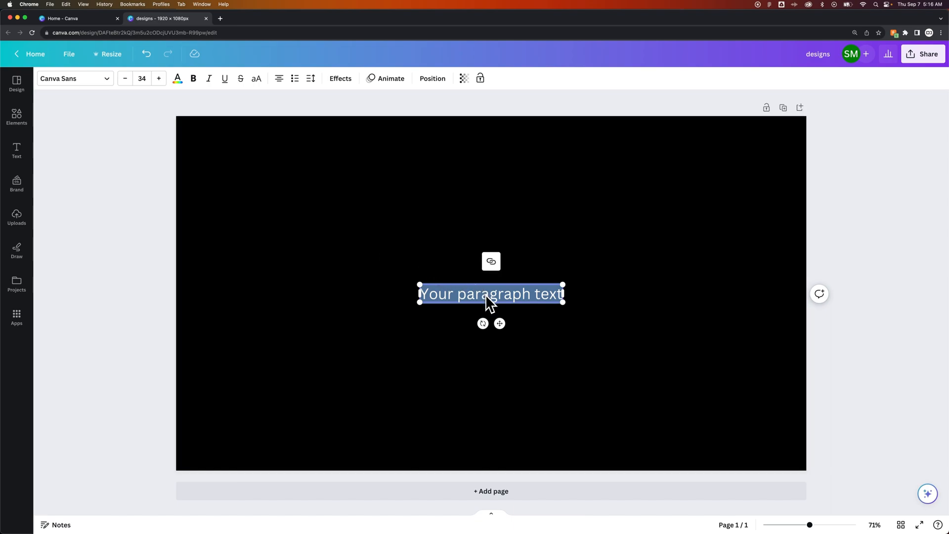
- Enter the letter A into the new text box on the black page
type("A")
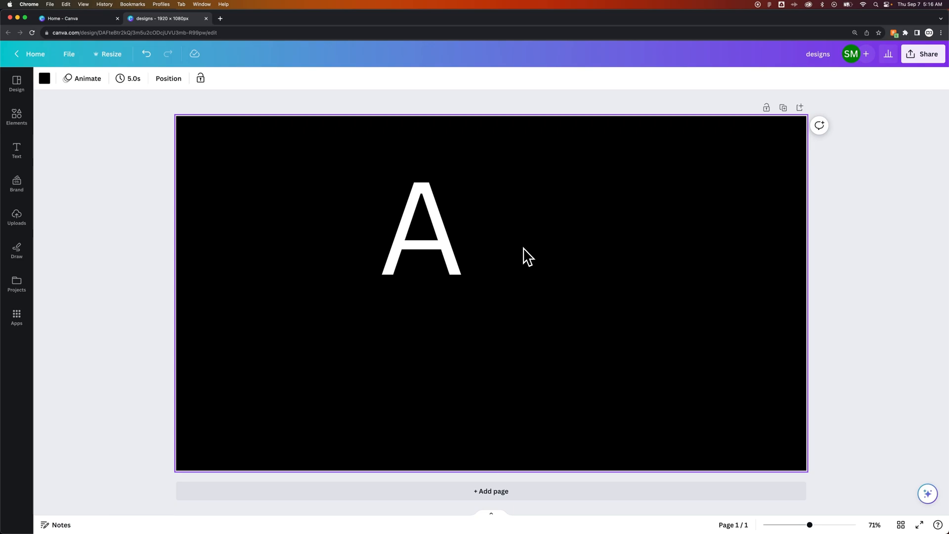
mouse_move(546, 261)
type("2")
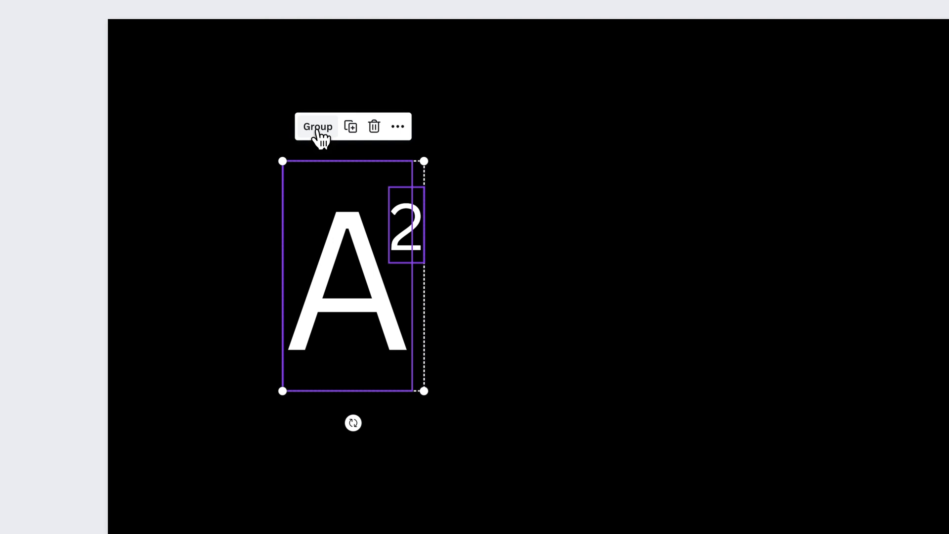
- Group the large A with its superscript 2 into one element
left_click(316, 126)
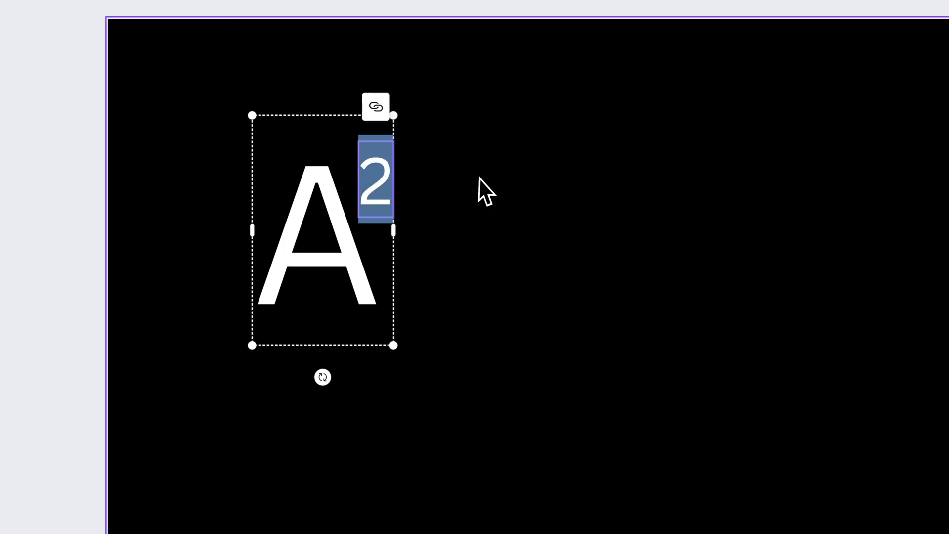
- Copy the A² group to start the second B³ pair
key("cmd+c")
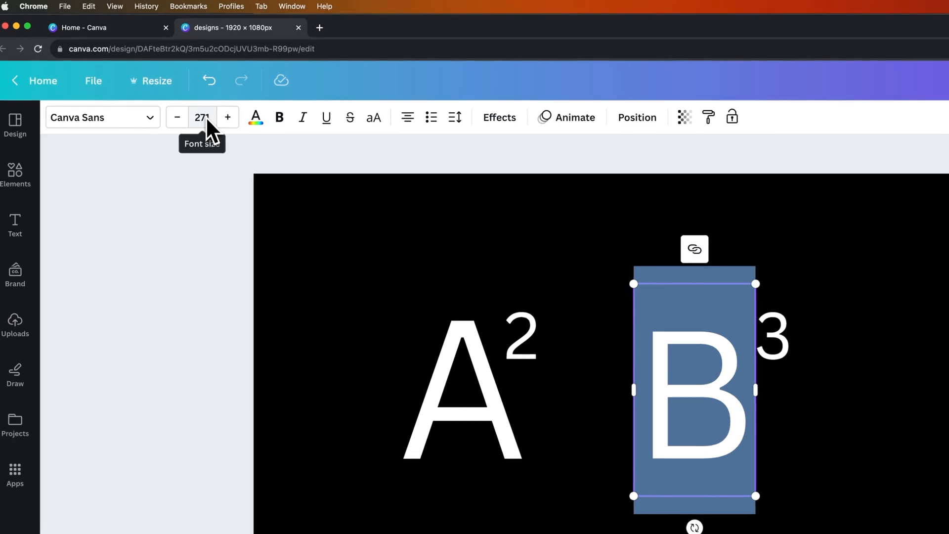
- Change the B's font size so it matches the height of the A
left_click(202, 117)
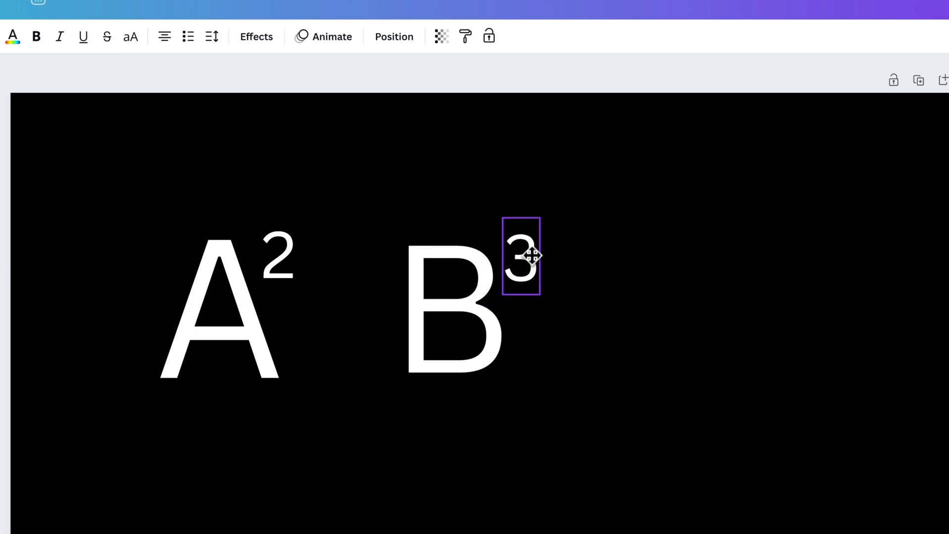
- Bring up the context menu for the B and its superscript 3 to group them
right_click(489, 292)
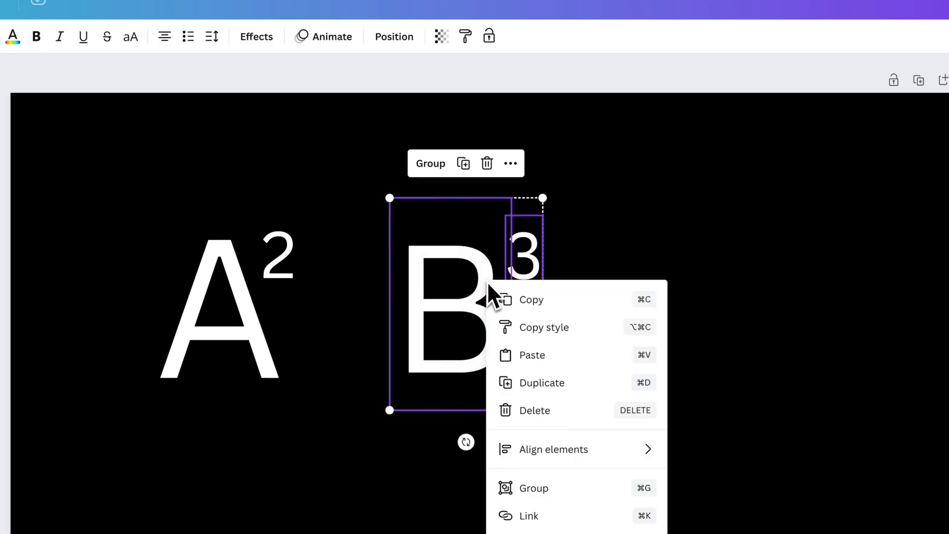